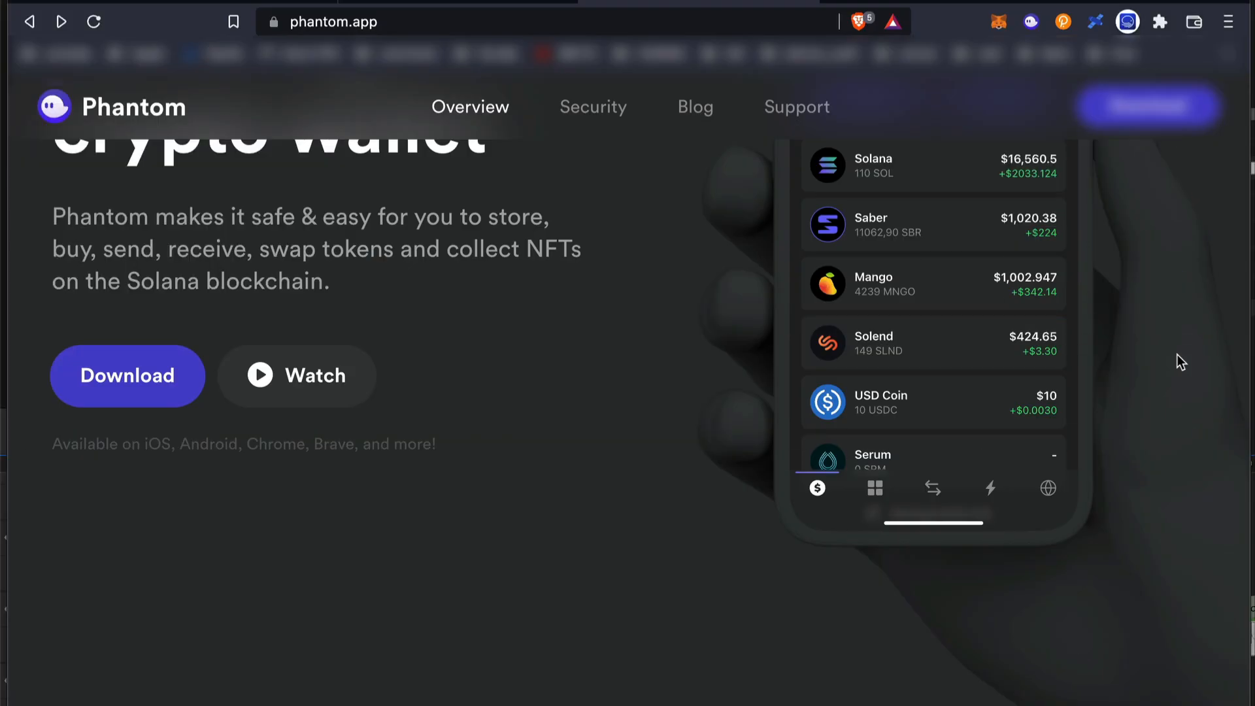
Reach Phantom's Chrome Web Store listing from phantom.app, where it shows 'Remove from Brave'.
left_click(128, 376)
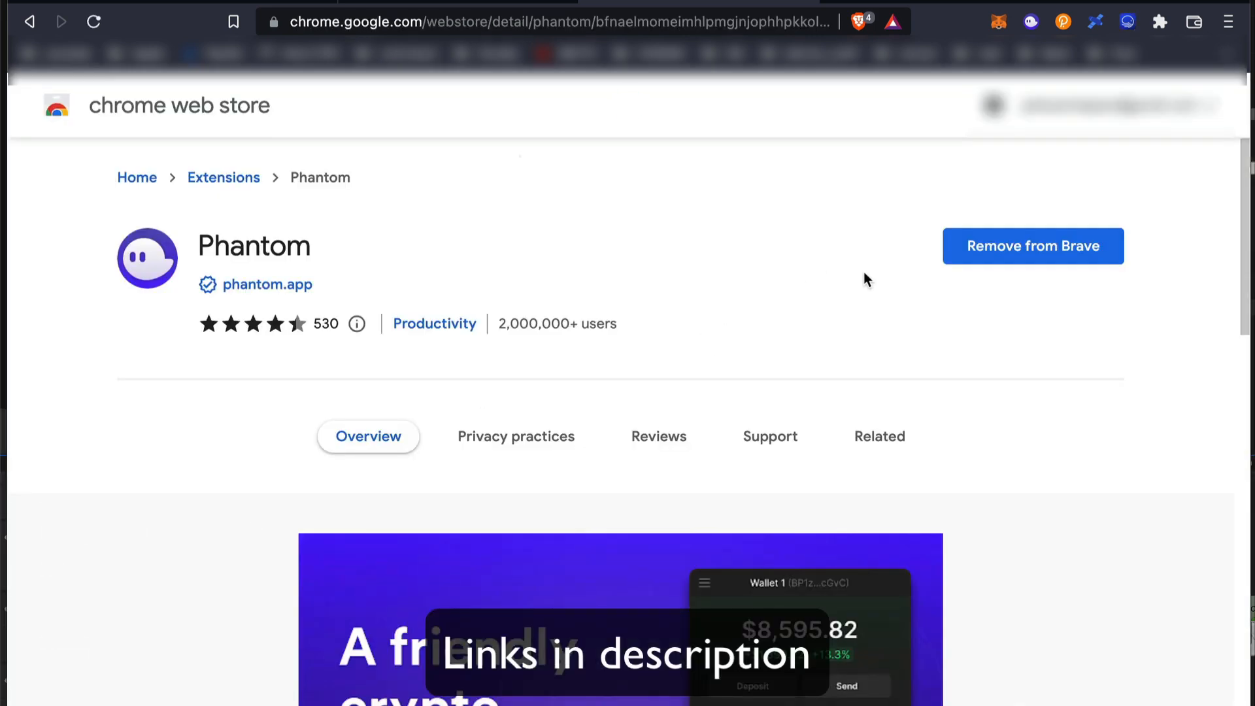
scroll("down", 3)
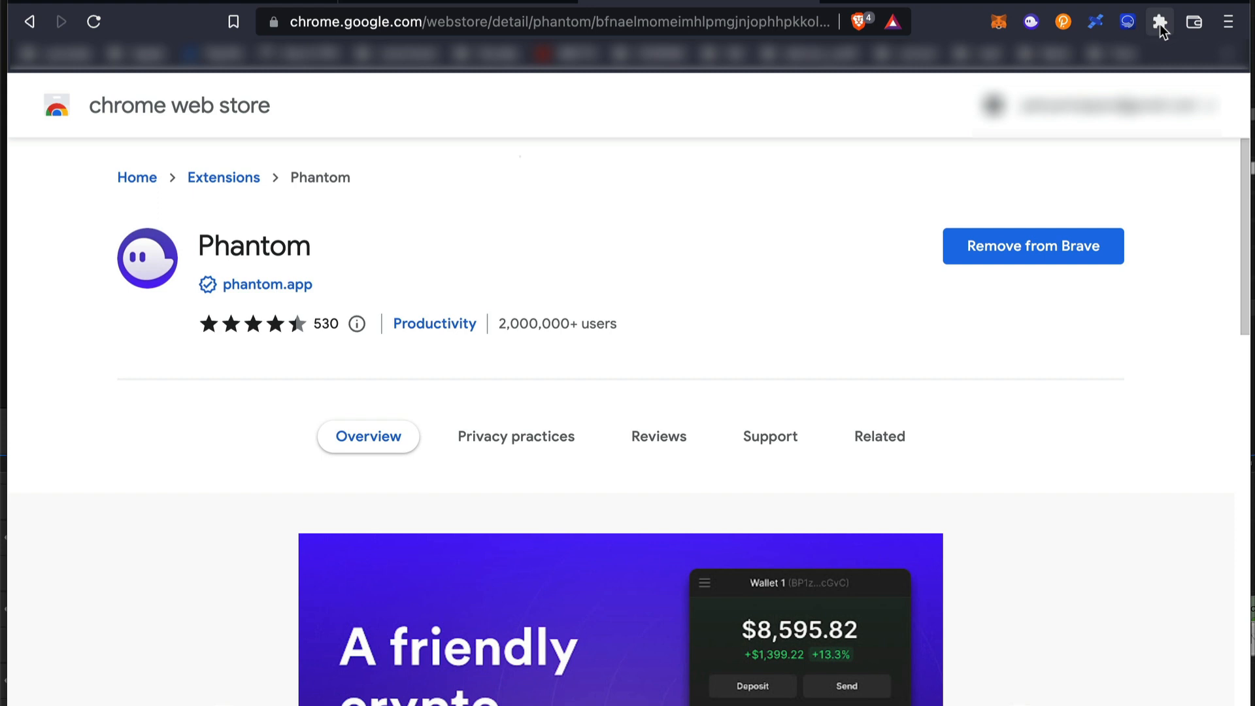
Pin Phantom to the toolbar from the Extensions list, then view Ledger's hardware wallet comparison page.
left_click(1158, 22)
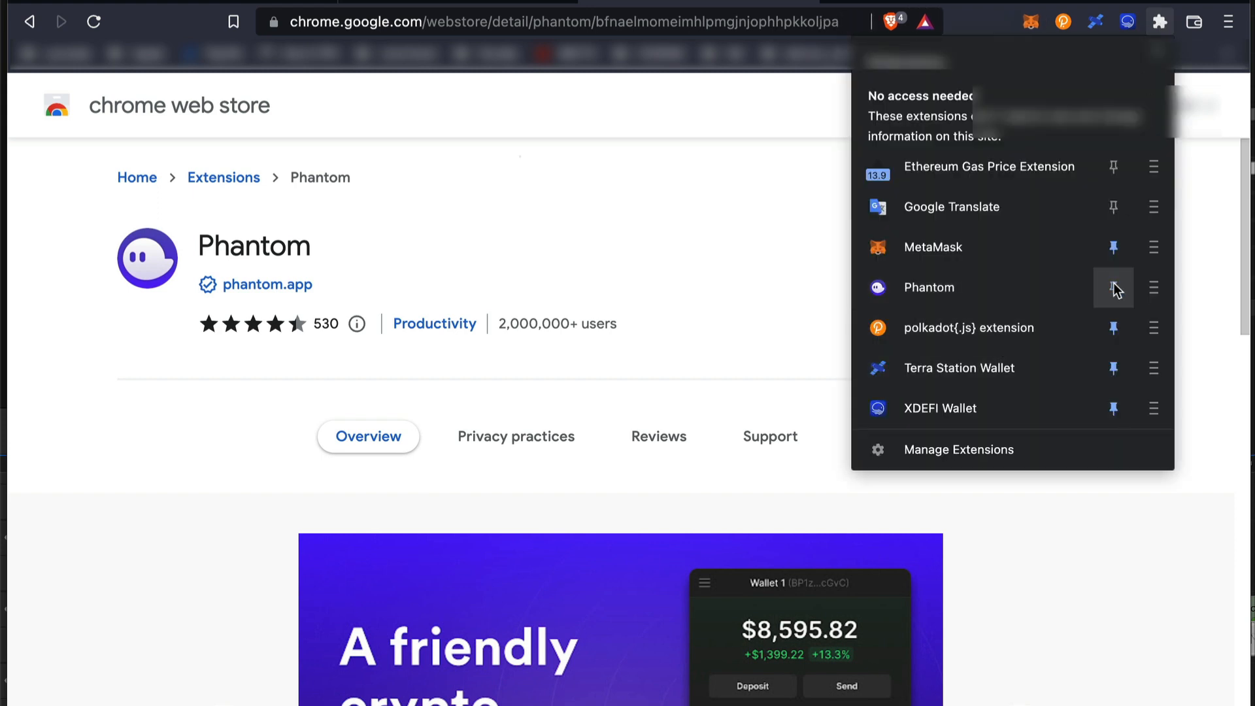
left_click(1113, 288)
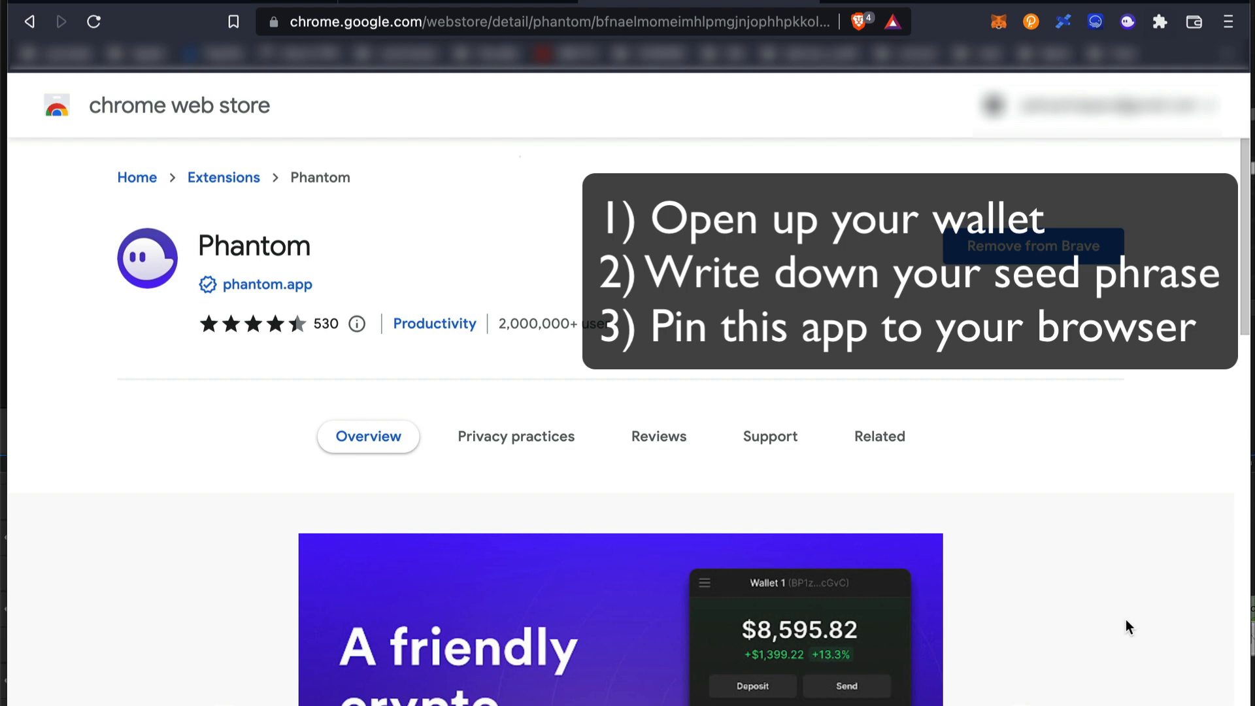
scroll("down", 3)
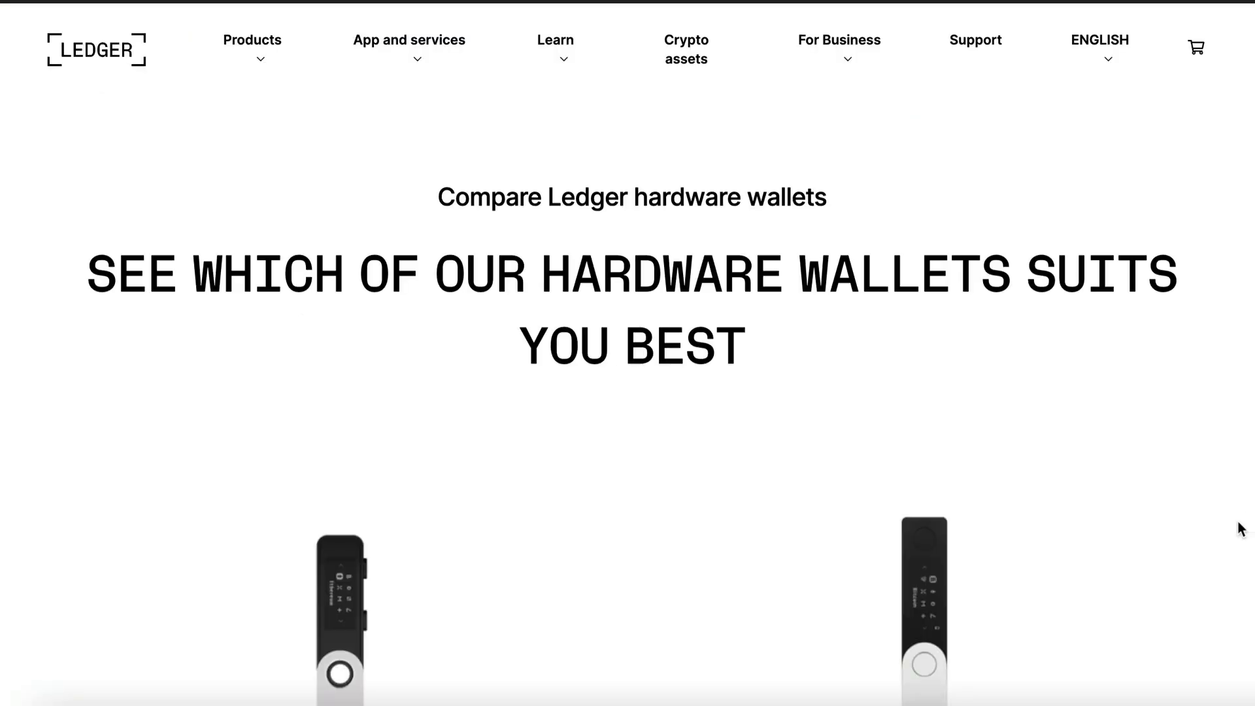
scroll("down", 3)
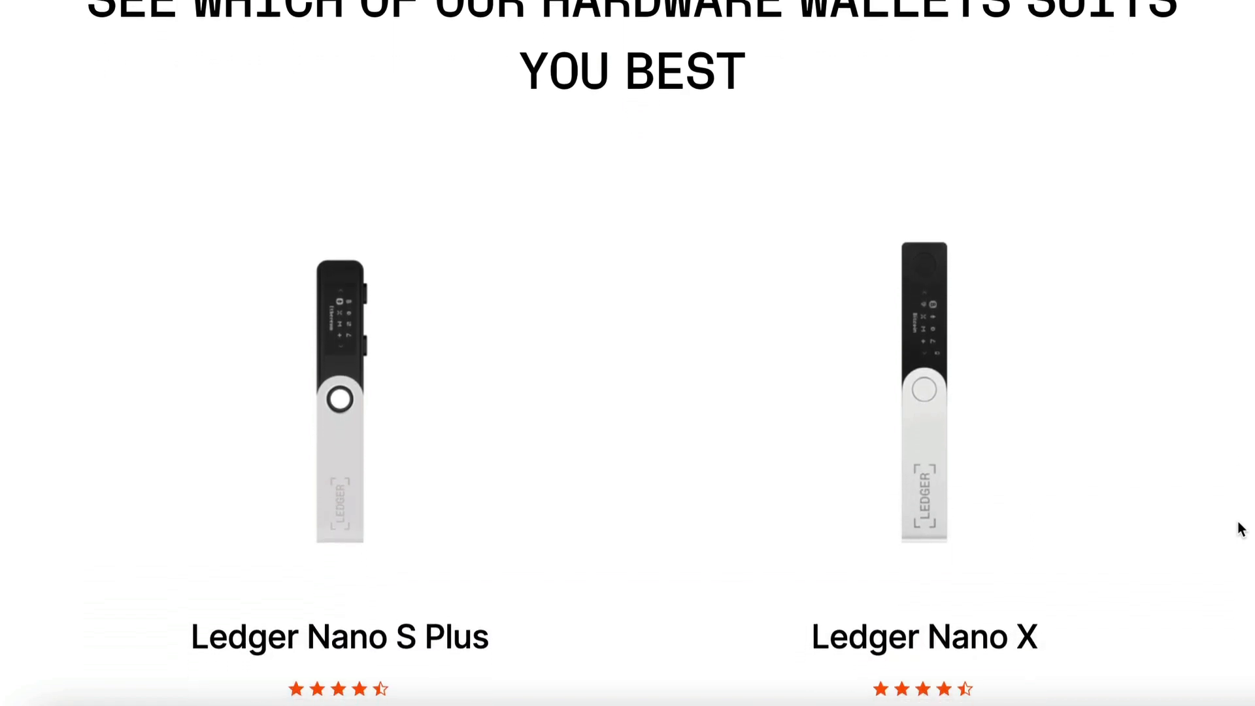
scroll("down", 3)
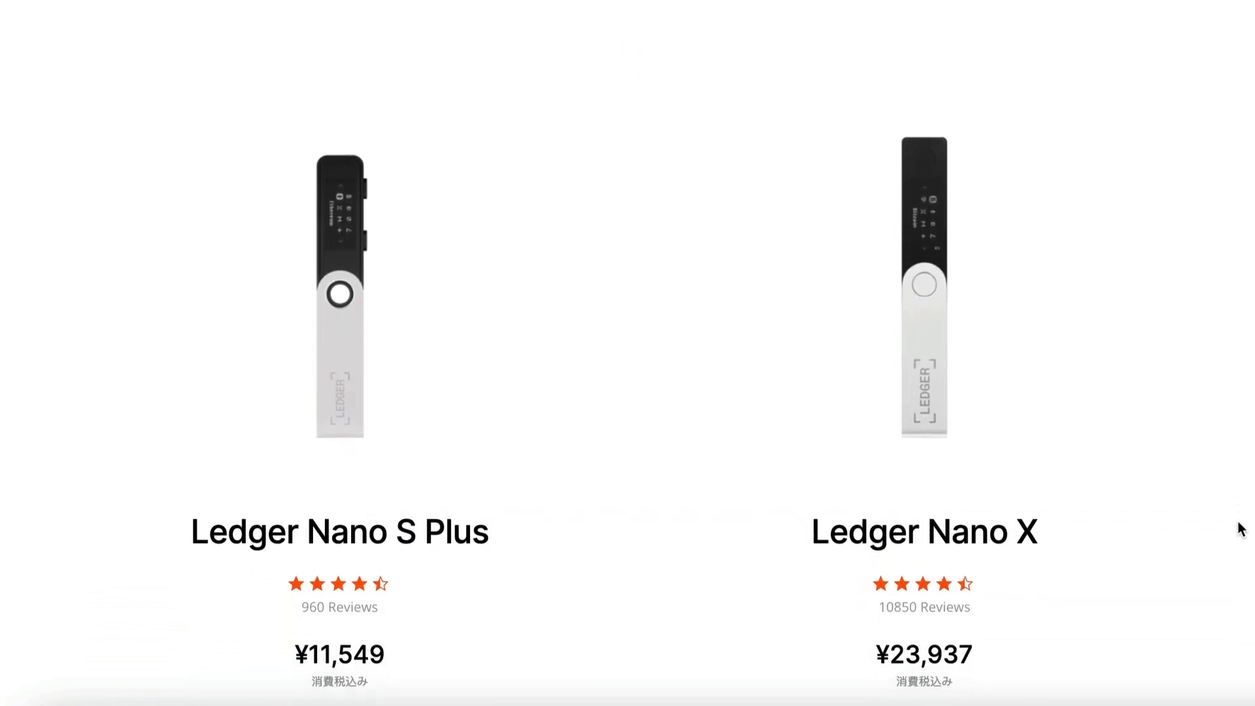
scroll("down", 3)
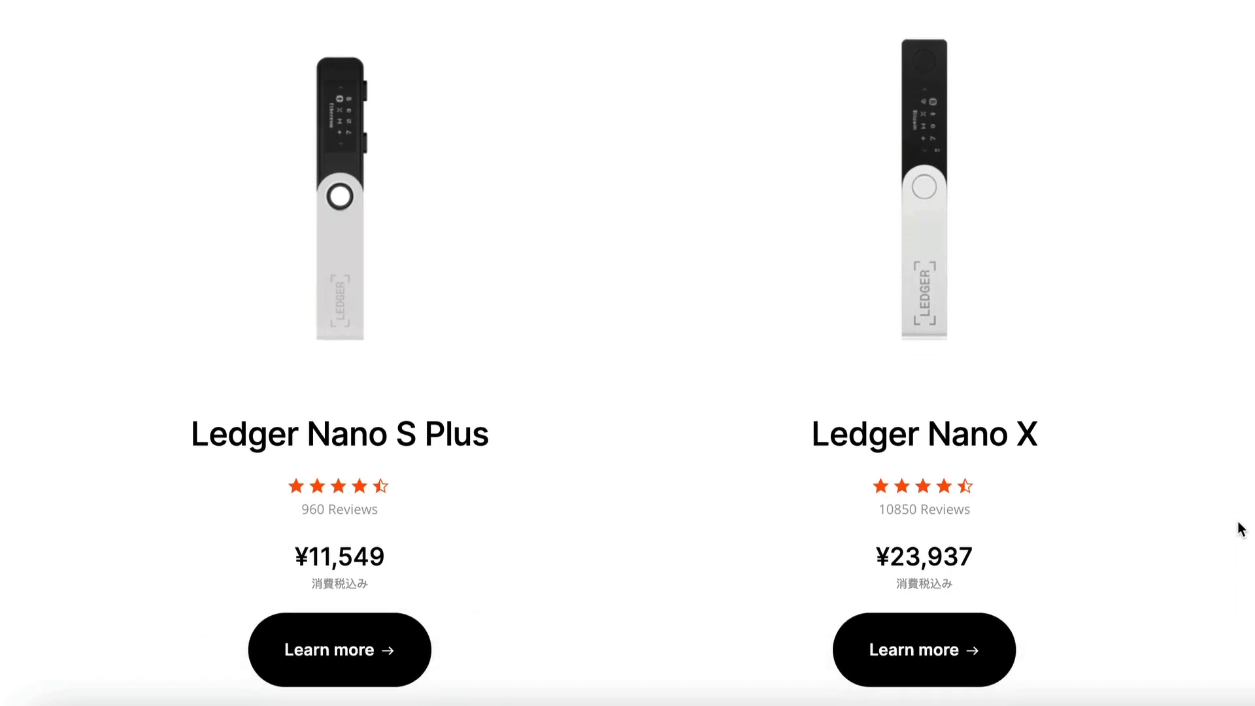
scroll("down", 3)
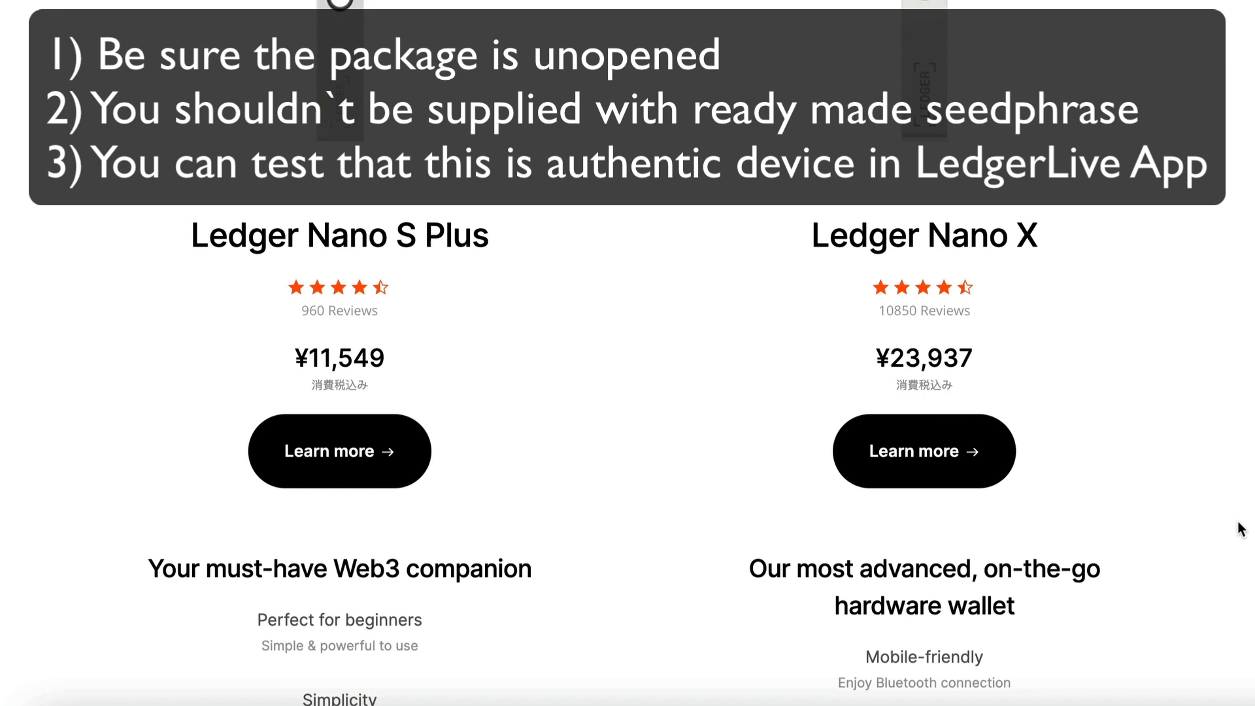
scroll("down", 3)
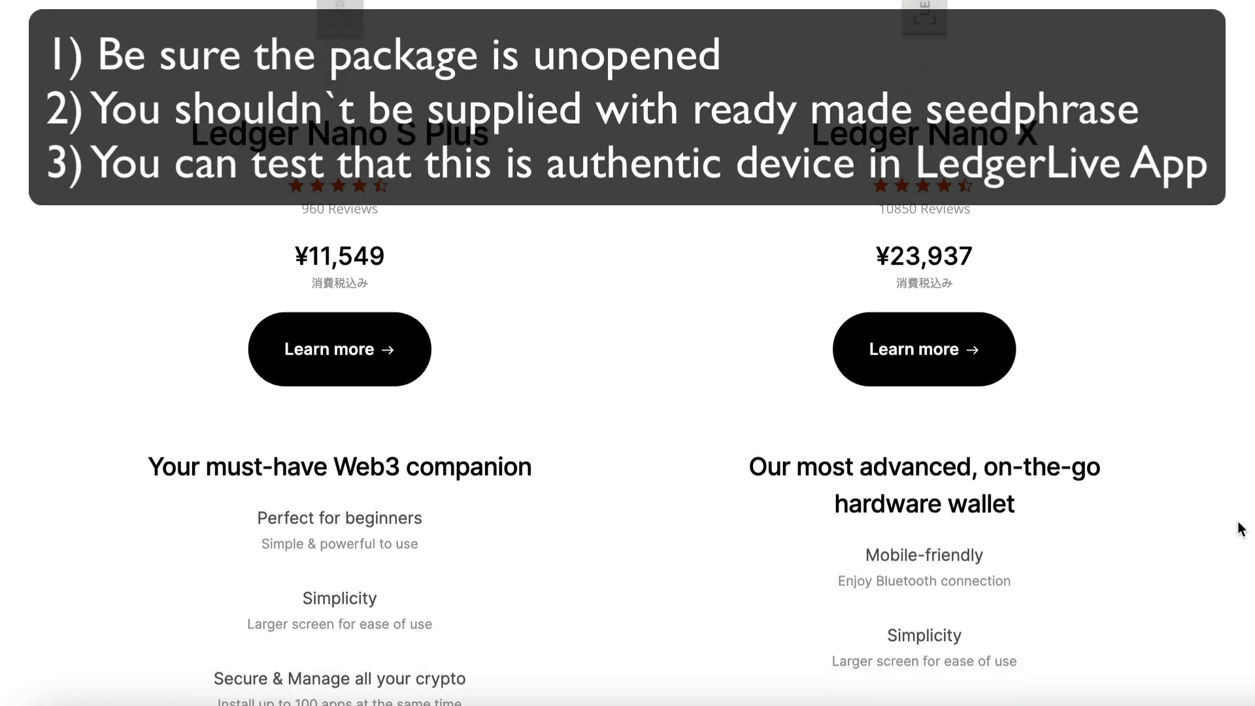
scroll("down", 3)
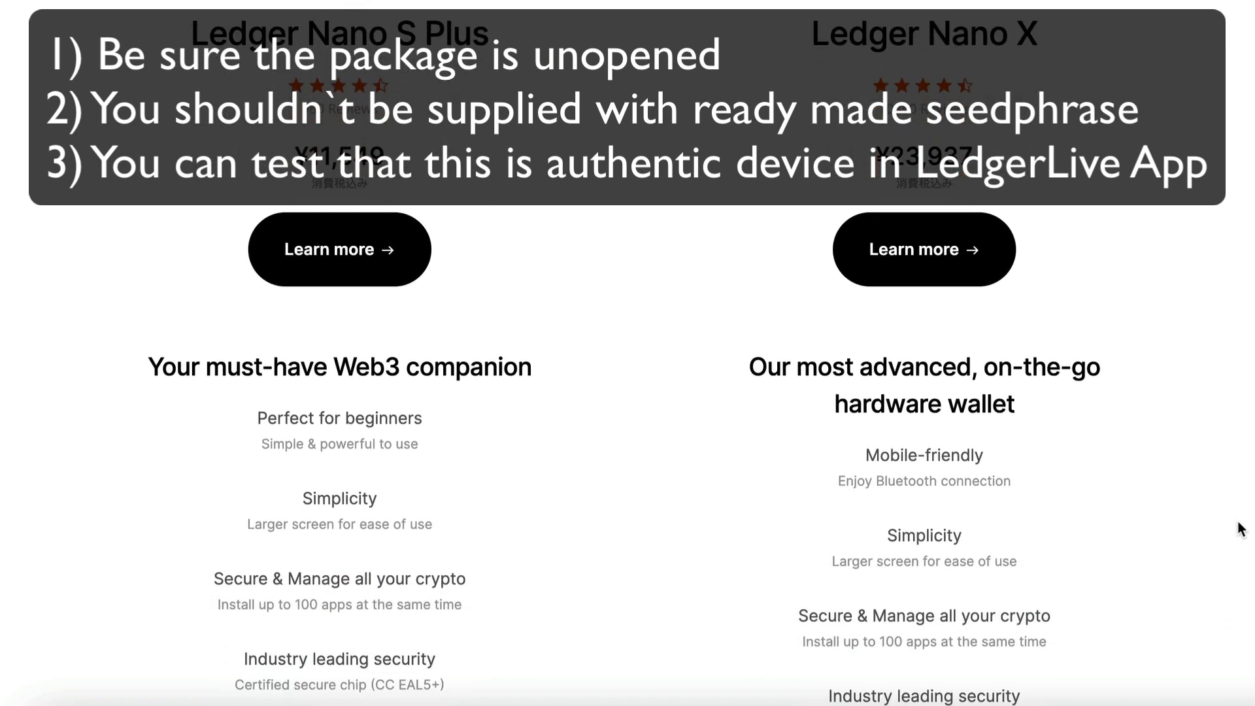
scroll("down", 3)
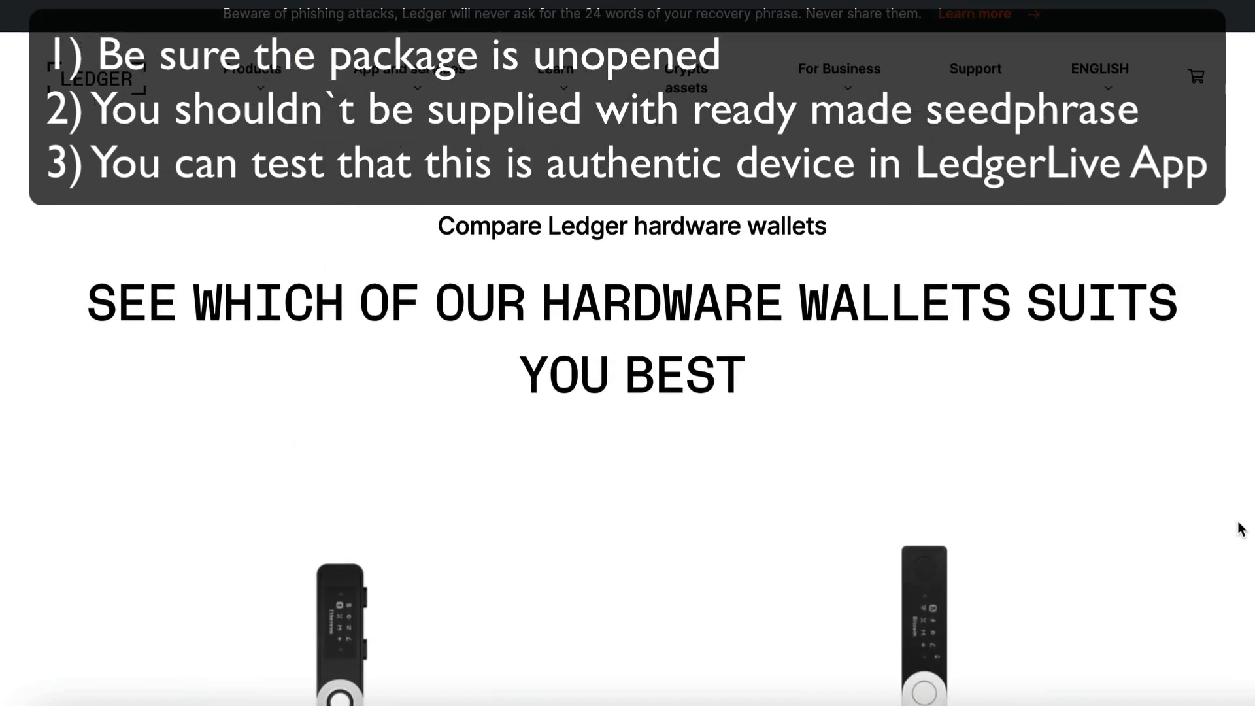
mouse_move(544, 465)
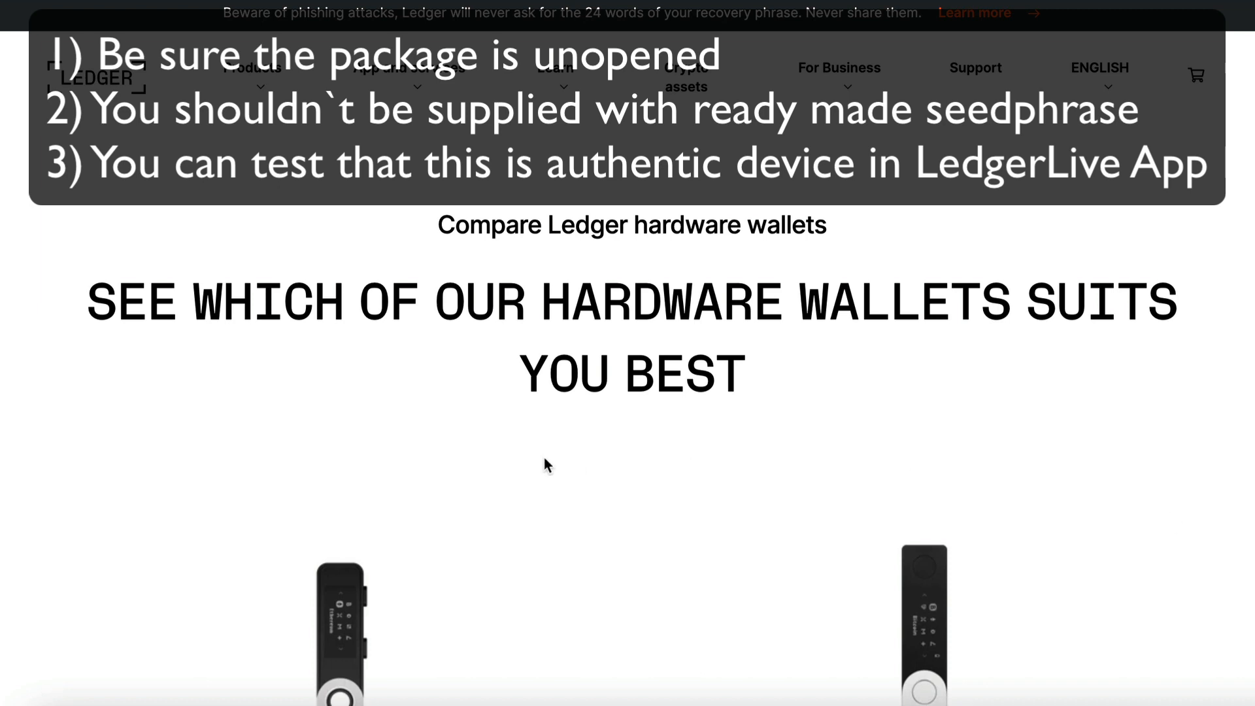
mouse_move(110, 92)
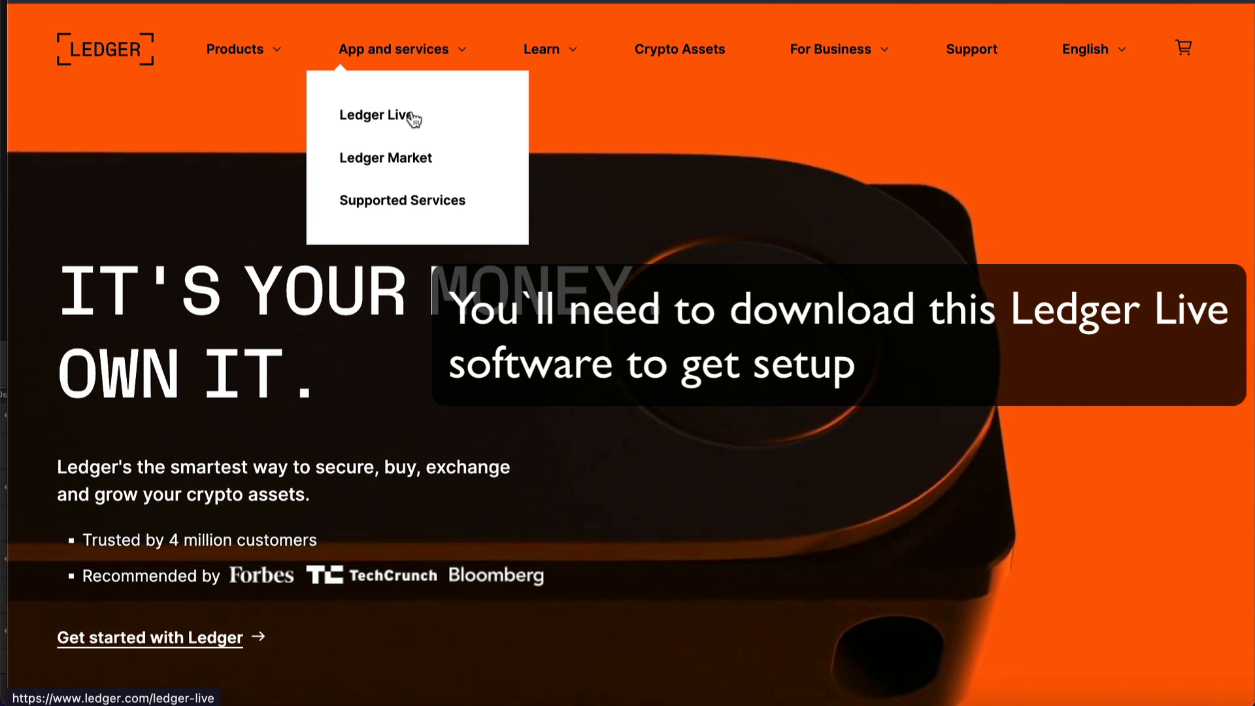
Go to the Ledger Live app page from the App and services menu.
left_click(375, 115)
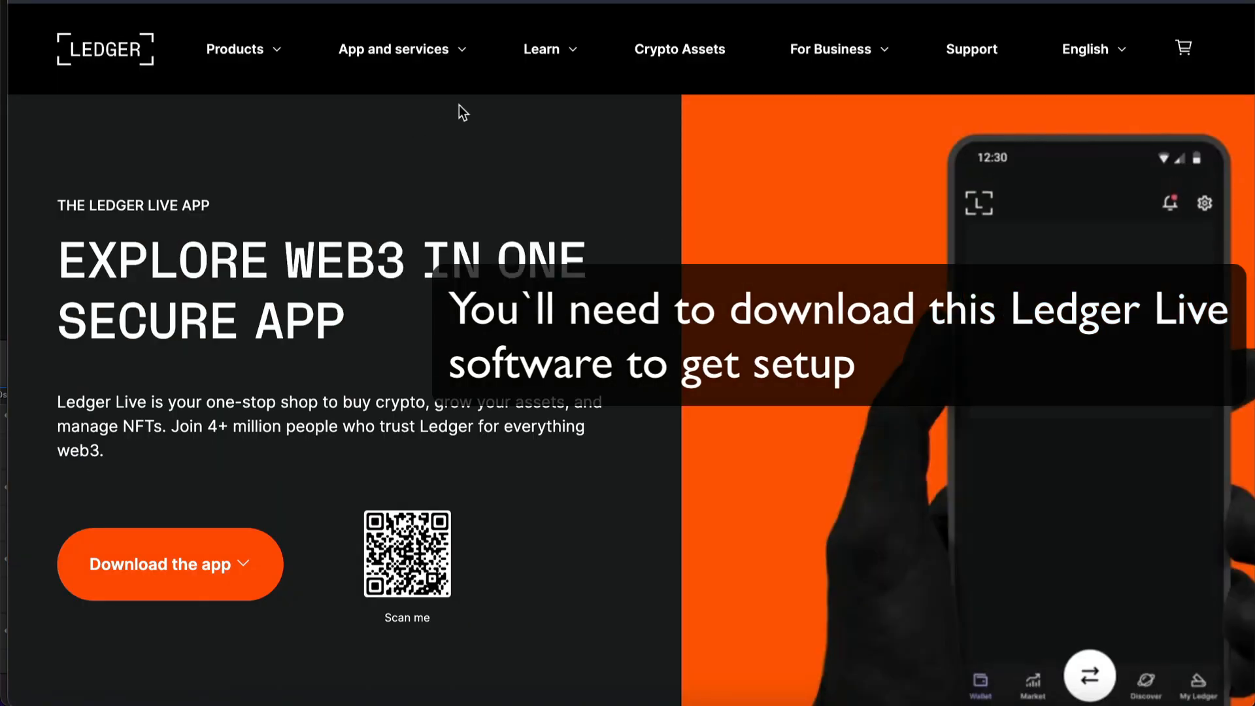